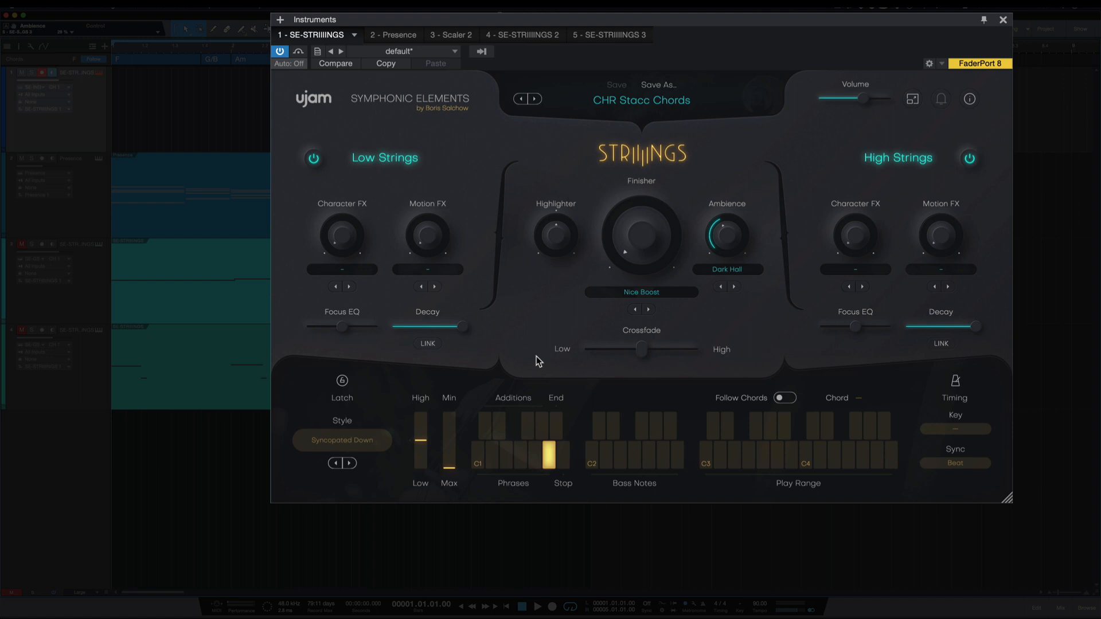
pyautogui.moveTo(597, 65)
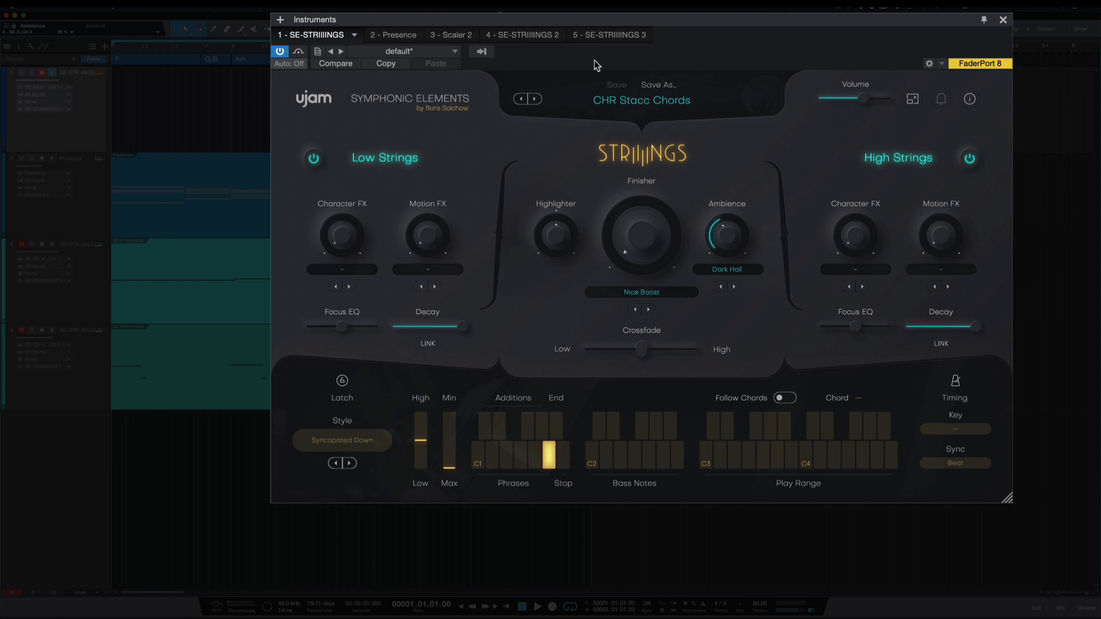
pyautogui.moveTo(852, 370)
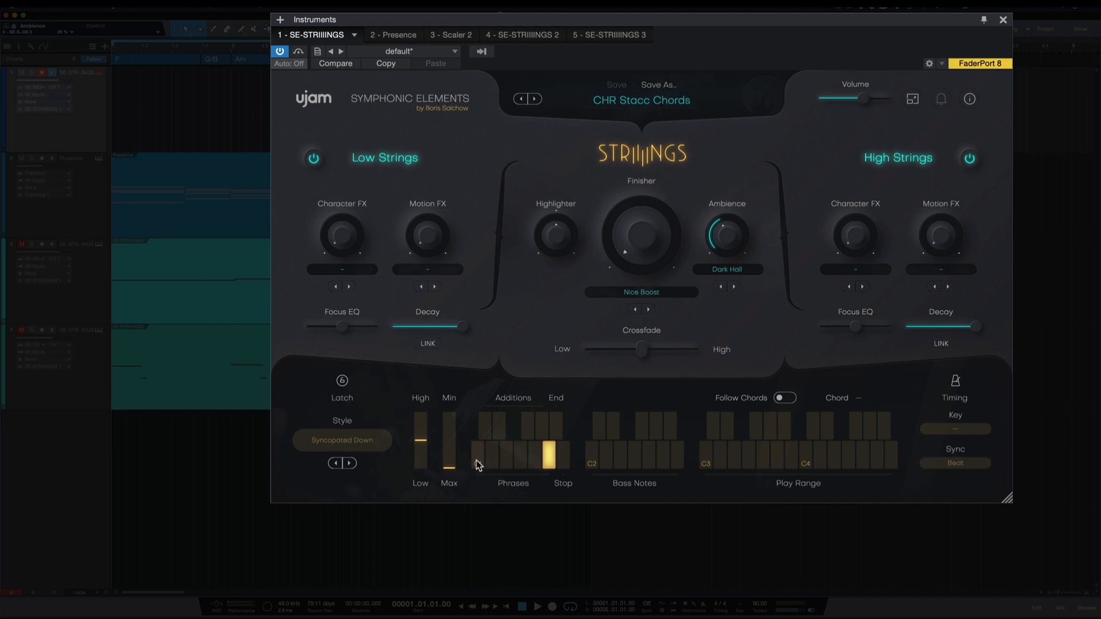
# Step: Select the first phrase key-switch and audition it with a play-range key, enabling Latch
pyautogui.click(477, 456)
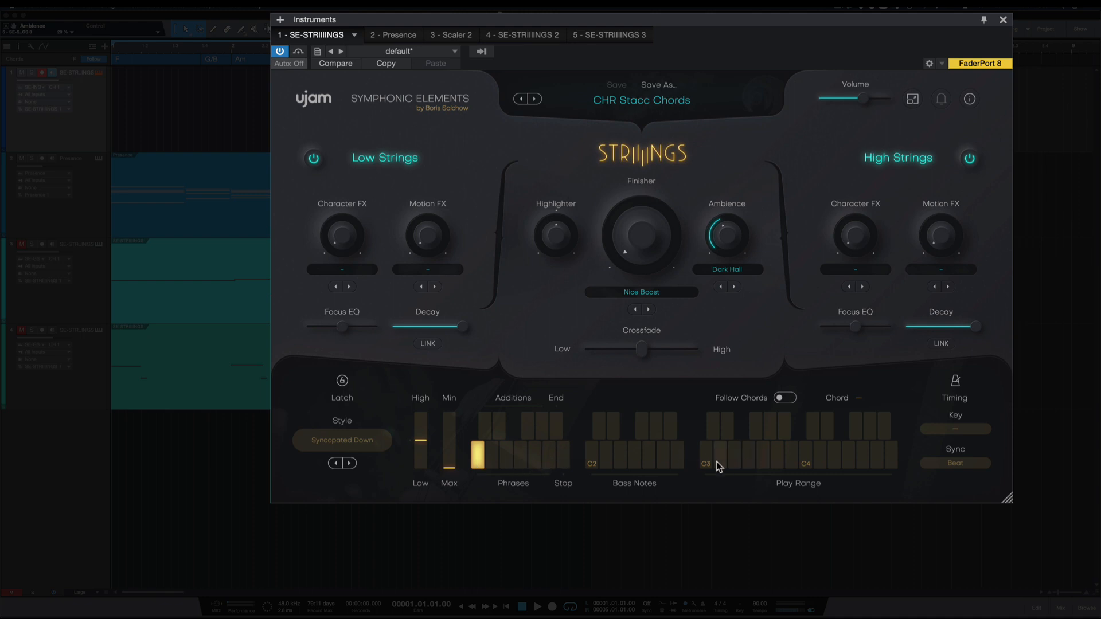
pyautogui.moveTo(715, 470)
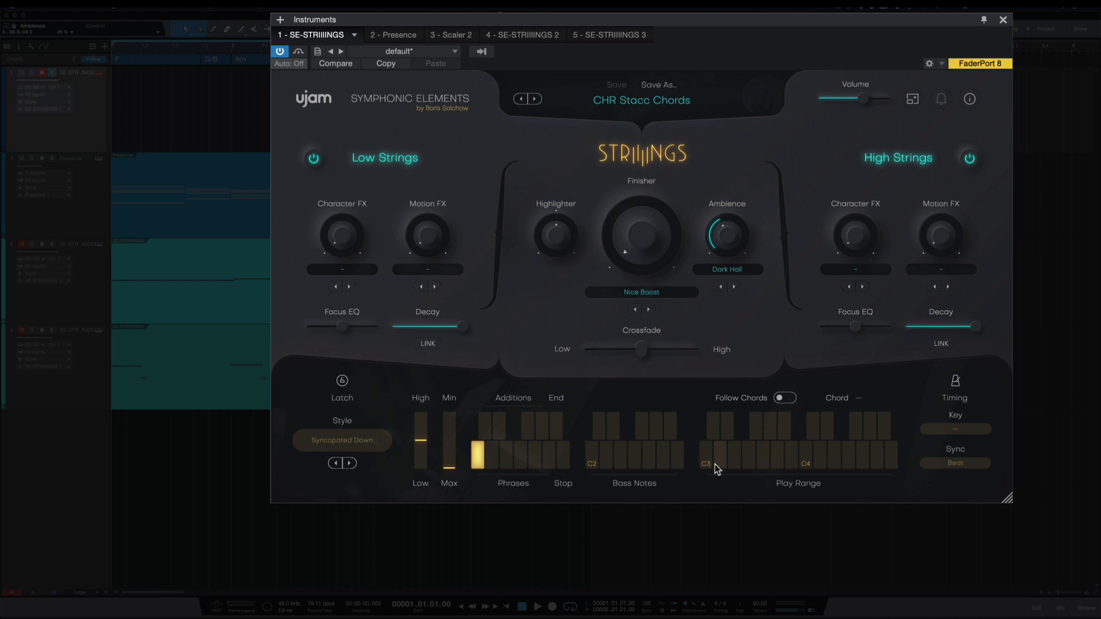
pyautogui.click(705, 453)
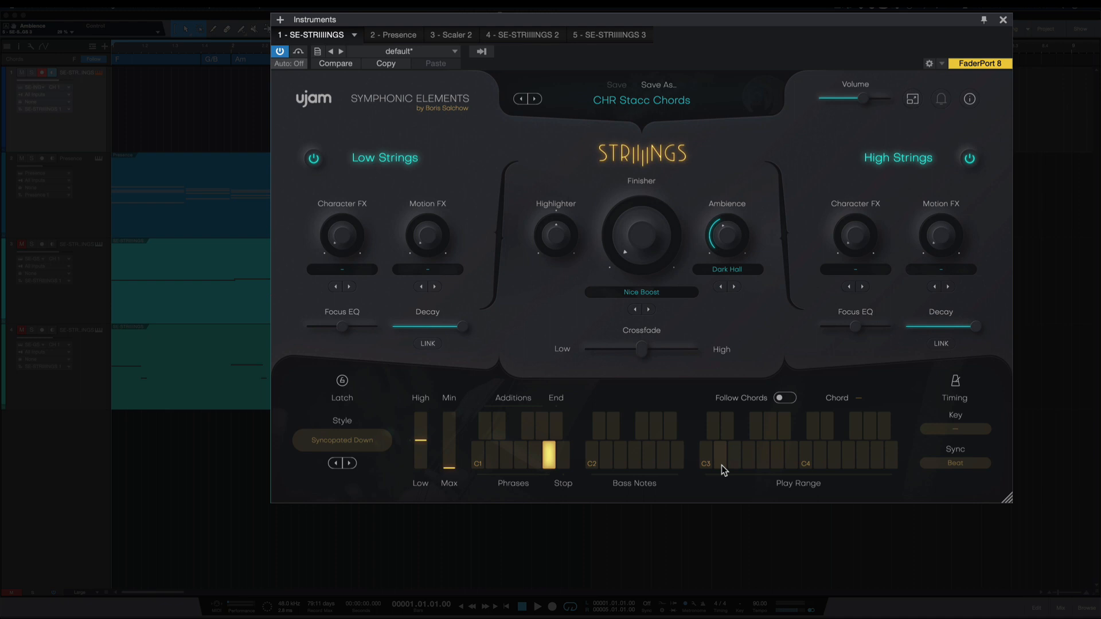
pyautogui.click(706, 453)
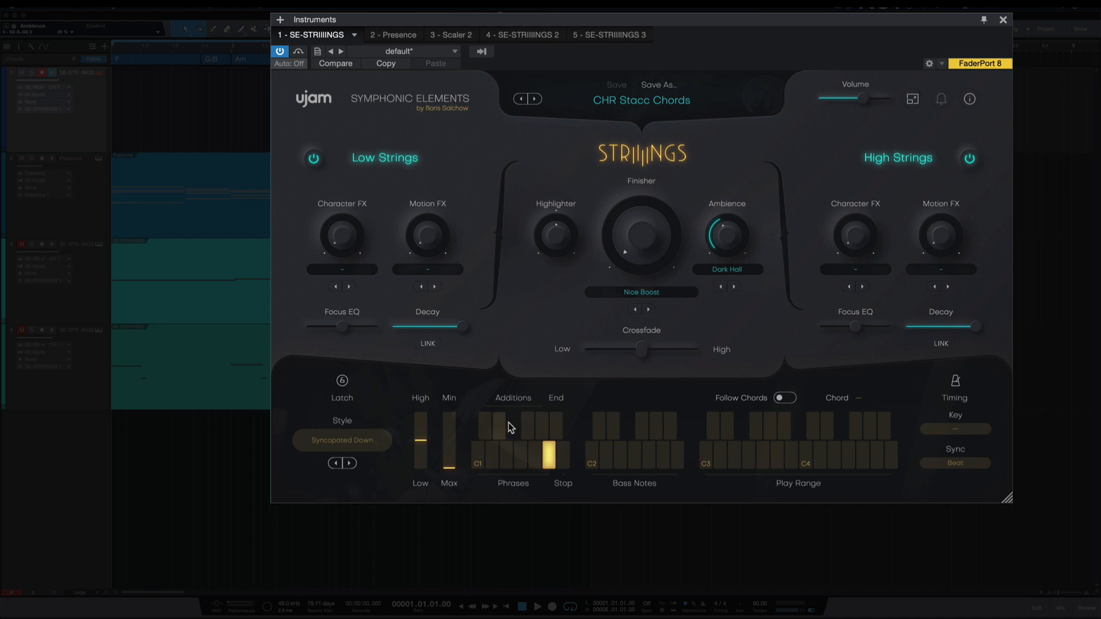
pyautogui.moveTo(518, 426)
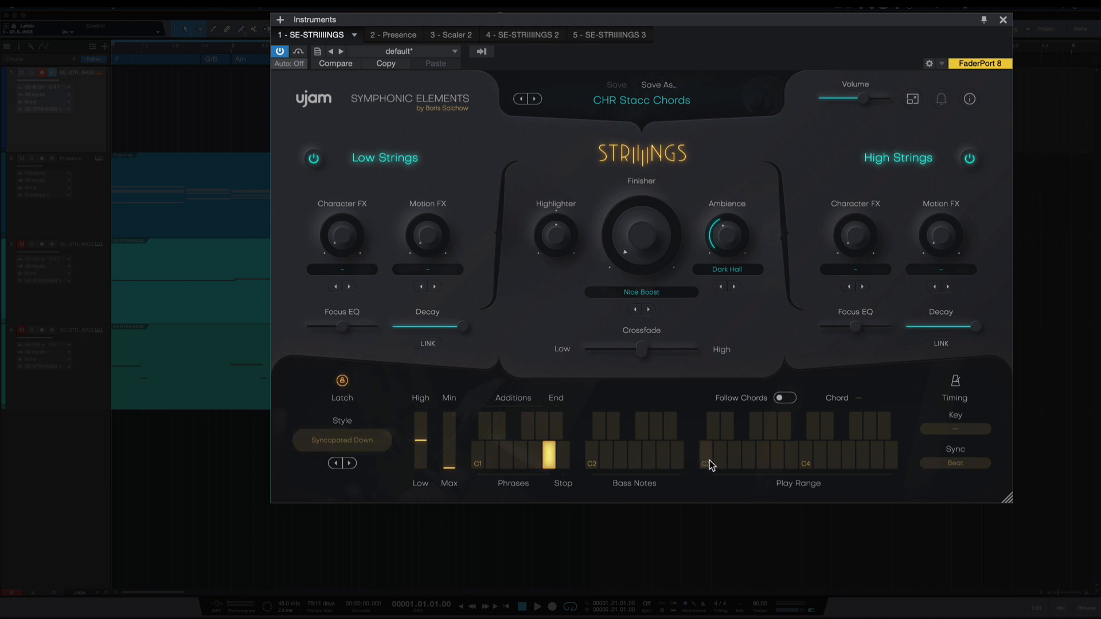
# Step: Latch a C major chord on C3 and switch between phrase key-switches while it holds
pyautogui.click(705, 456)
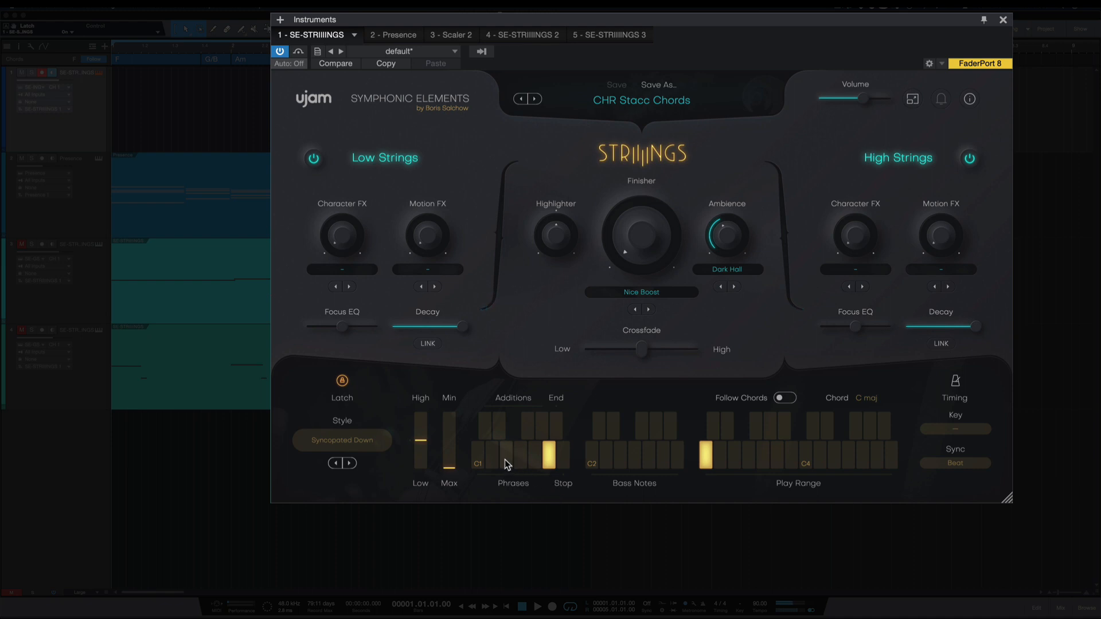
pyautogui.click(505, 449)
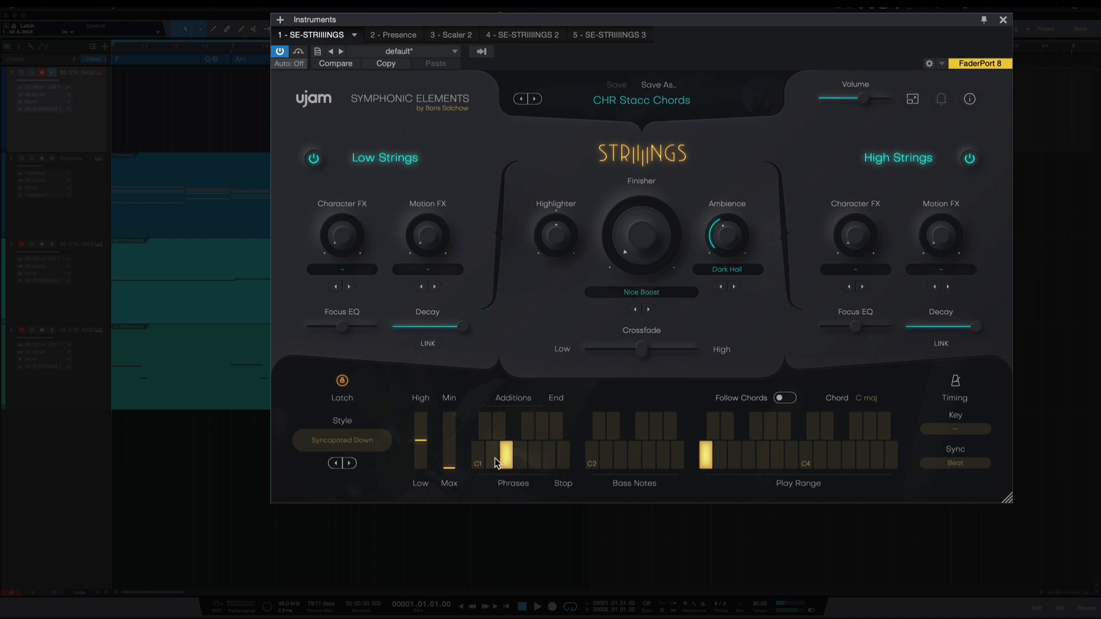
pyautogui.click(492, 453)
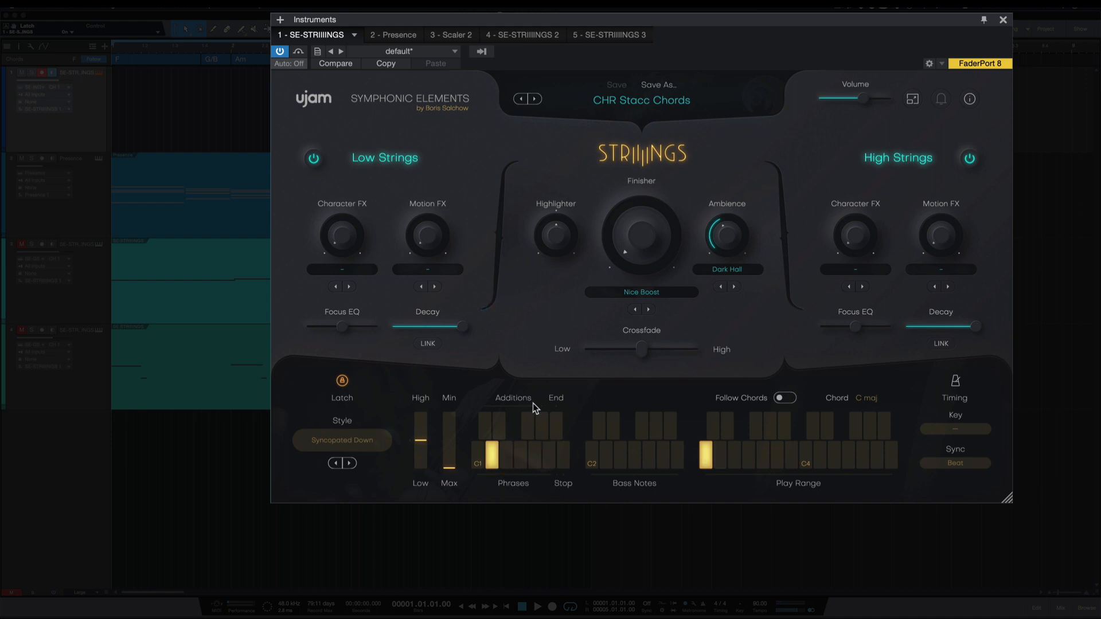
pyautogui.moveTo(417, 431)
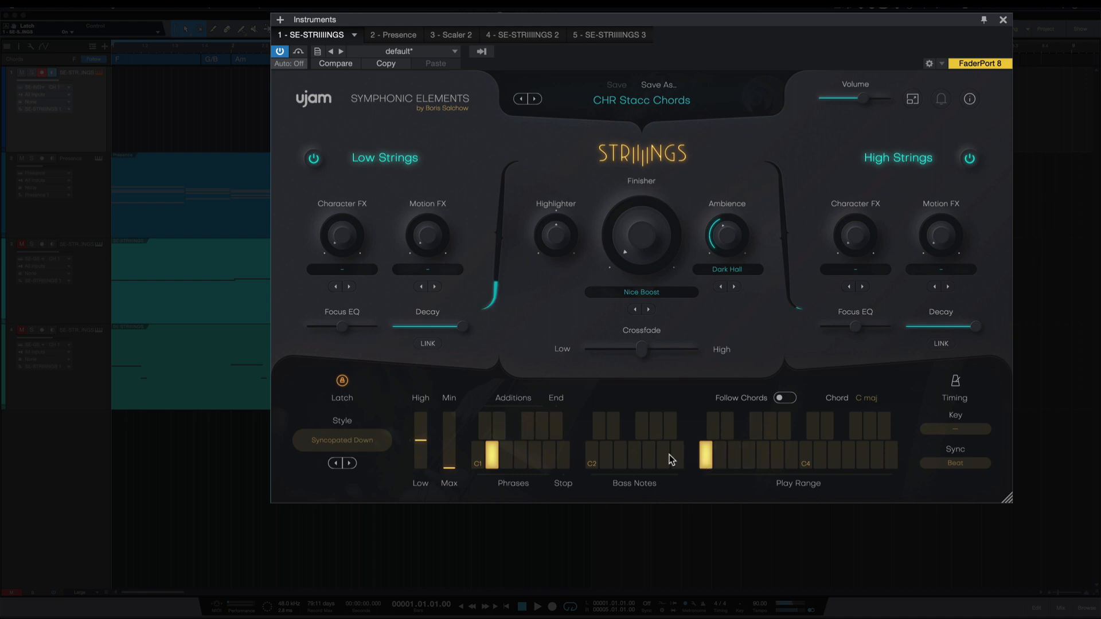
pyautogui.click(498, 427)
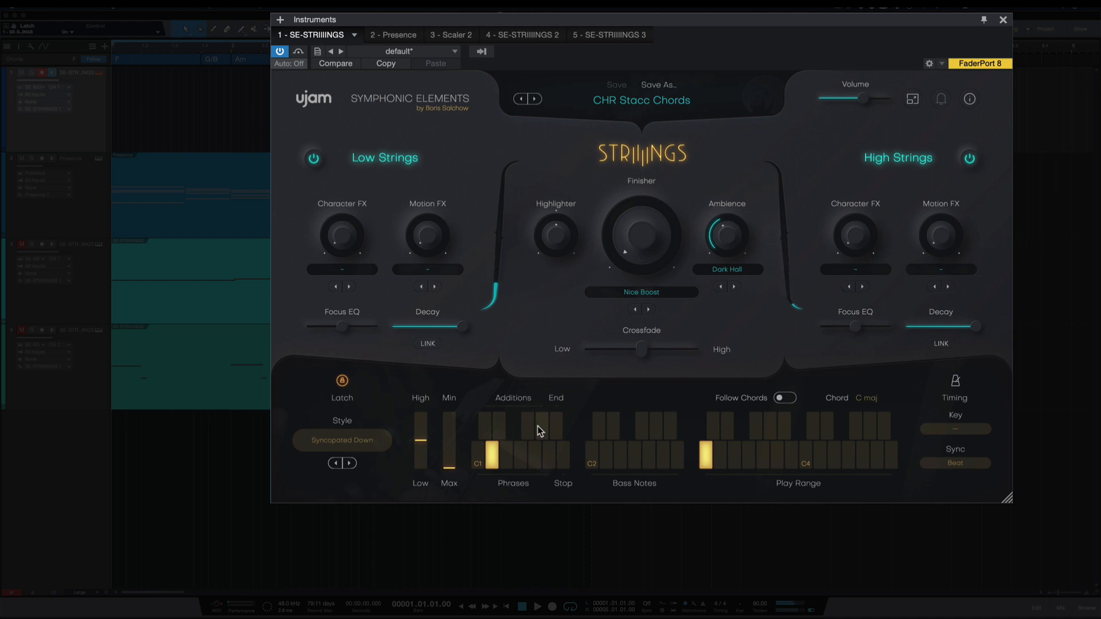
pyautogui.click(540, 424)
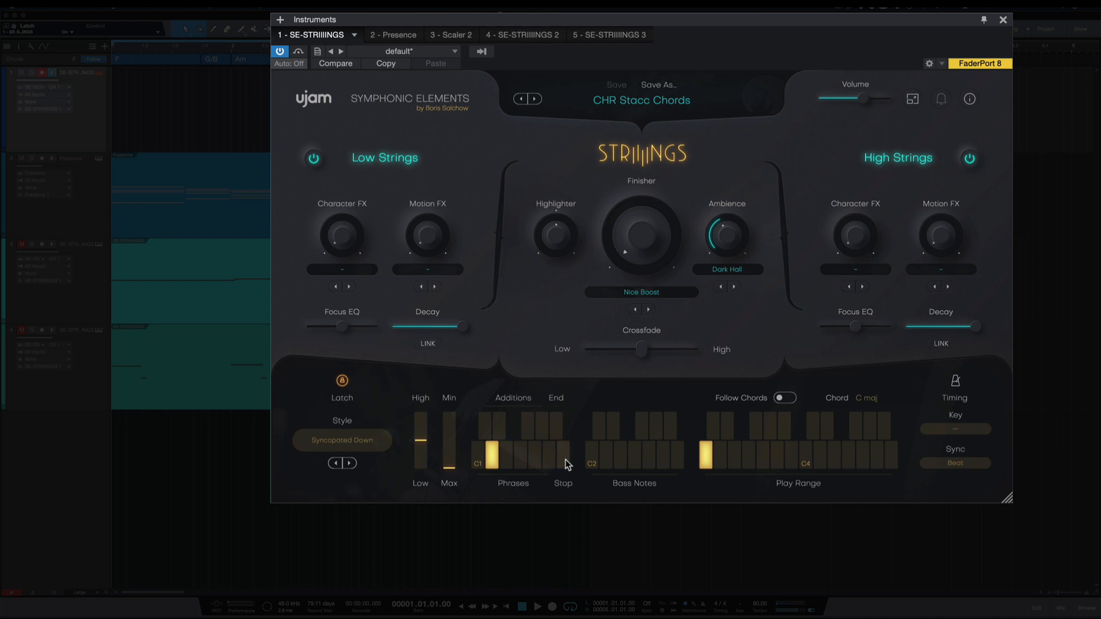
pyautogui.moveTo(568, 468)
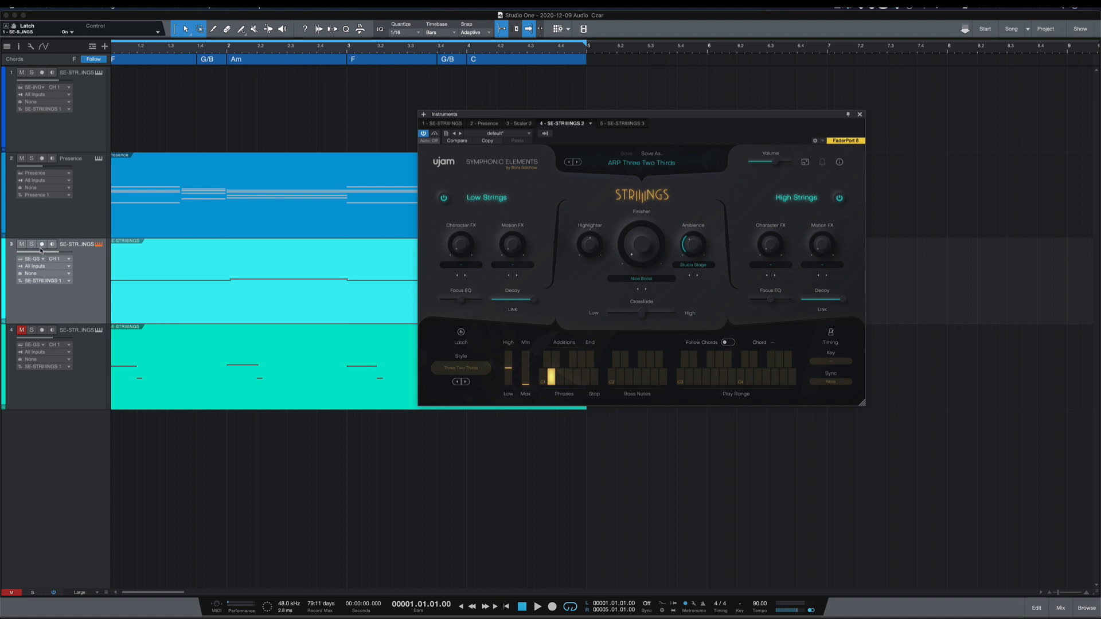
# Step: Select track 3 to show its SE-STRIIINGS 2 instrument with the ARP Three Two Thirds preset
pyautogui.click(22, 243)
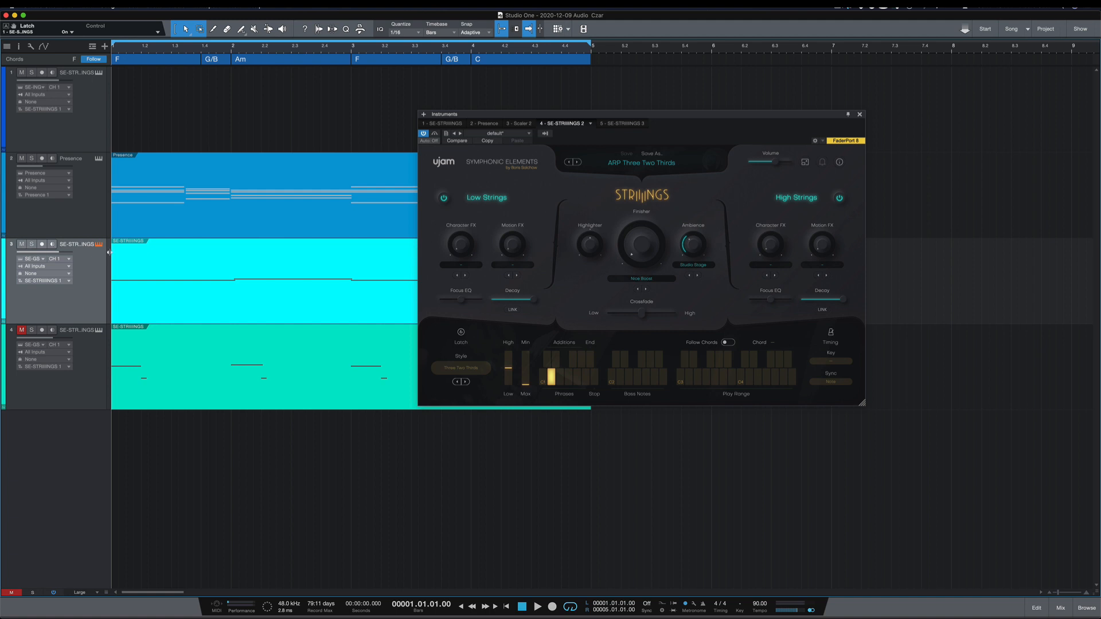
pyautogui.moveTo(109, 251)
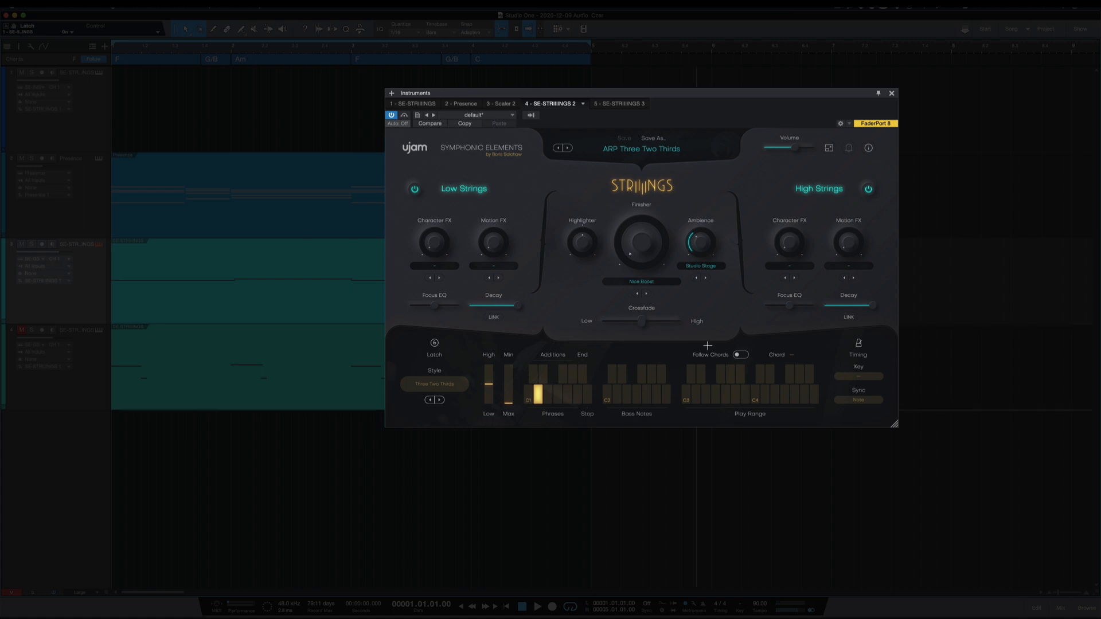
# Step: Enable Follow Chords on the third Striiings instance so it tracks the chord track
pyautogui.click(739, 354)
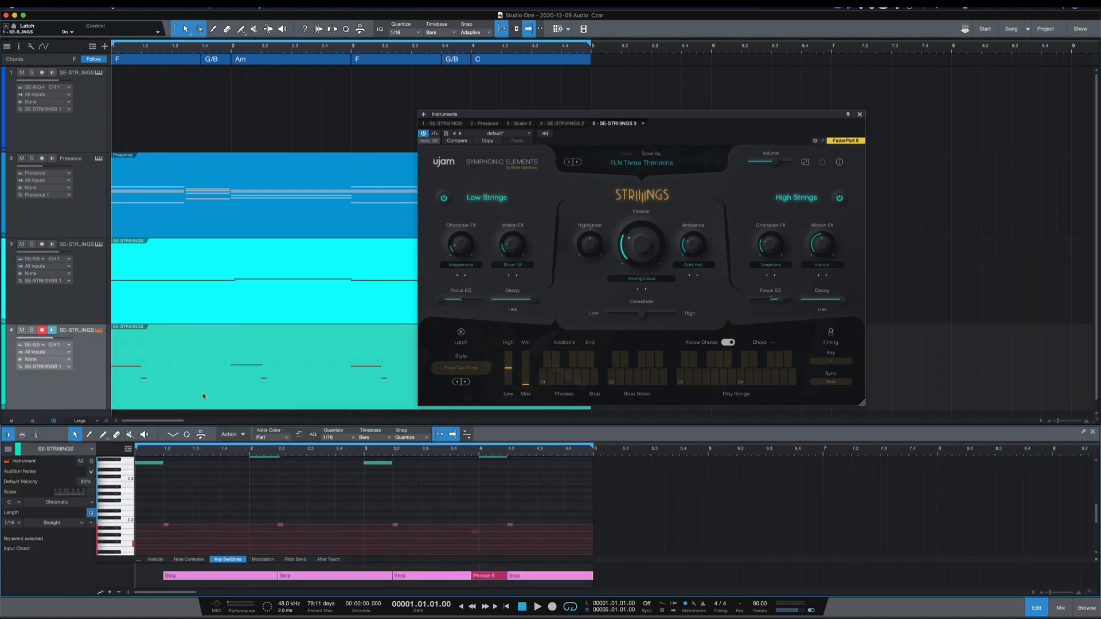
pyautogui.moveTo(363, 532)
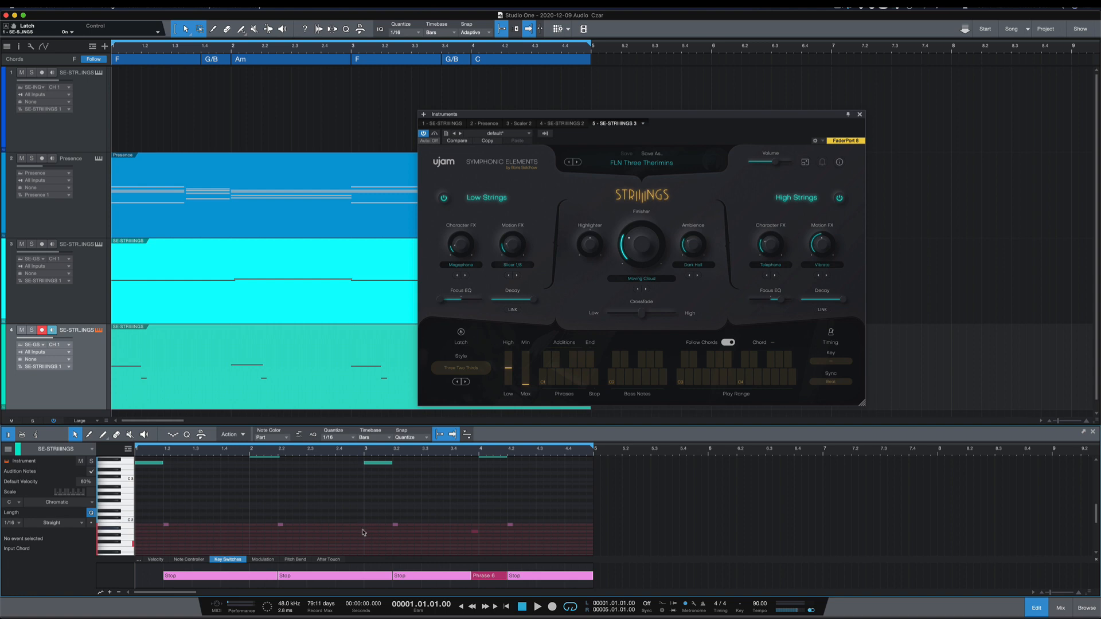
pyautogui.moveTo(356, 552)
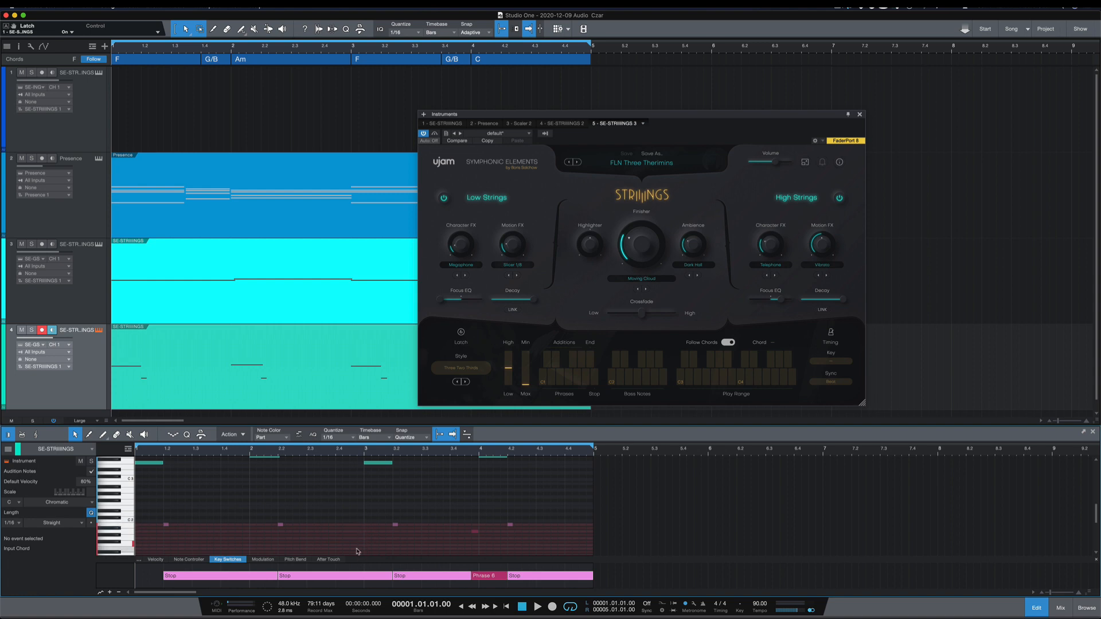
pyautogui.moveTo(358, 554)
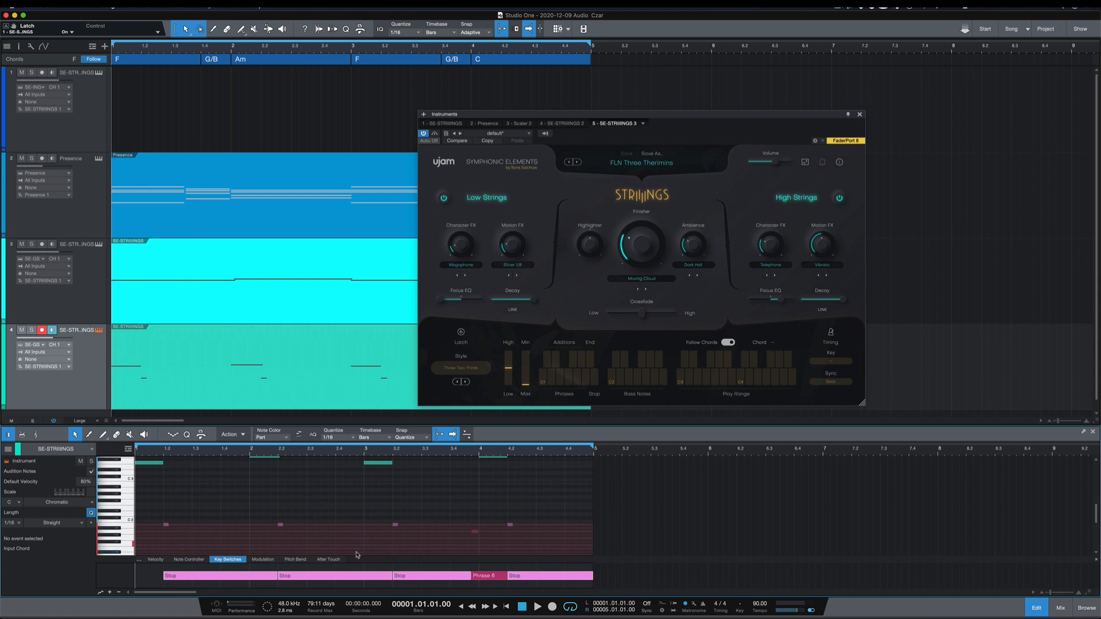
pyautogui.moveTo(167, 528)
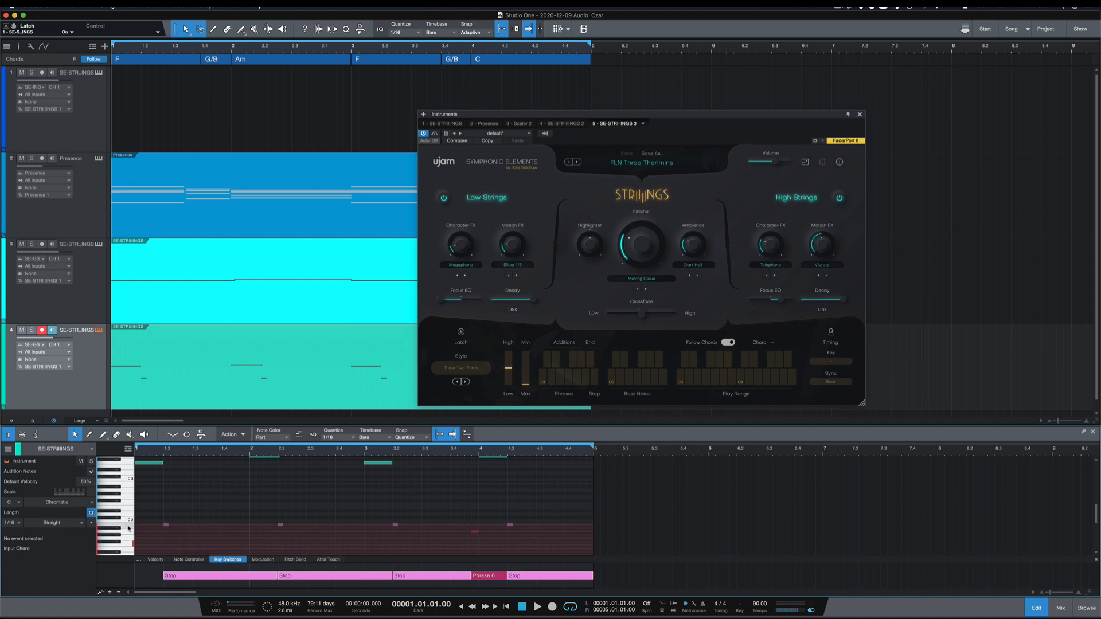
pyautogui.moveTo(125, 531)
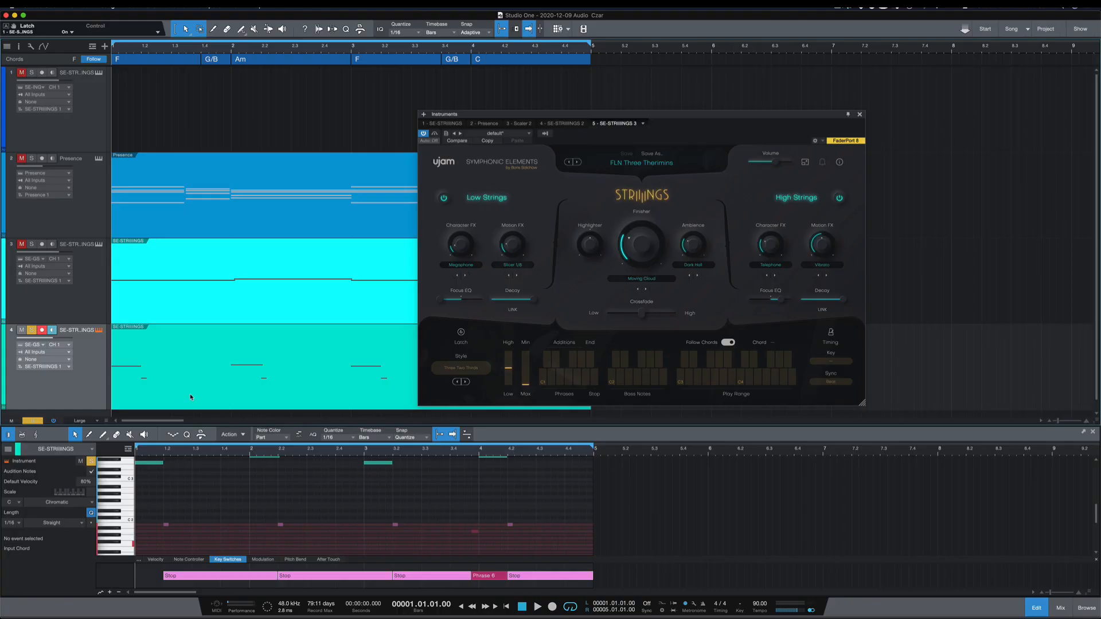
pyautogui.click(537, 606)
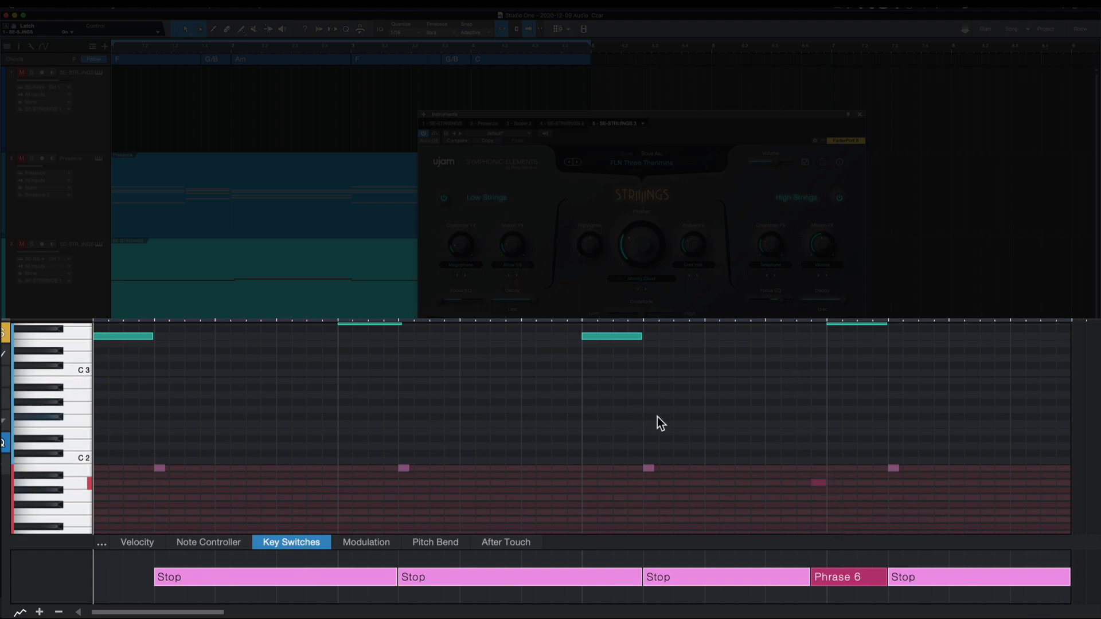
pyautogui.moveTo(627, 424)
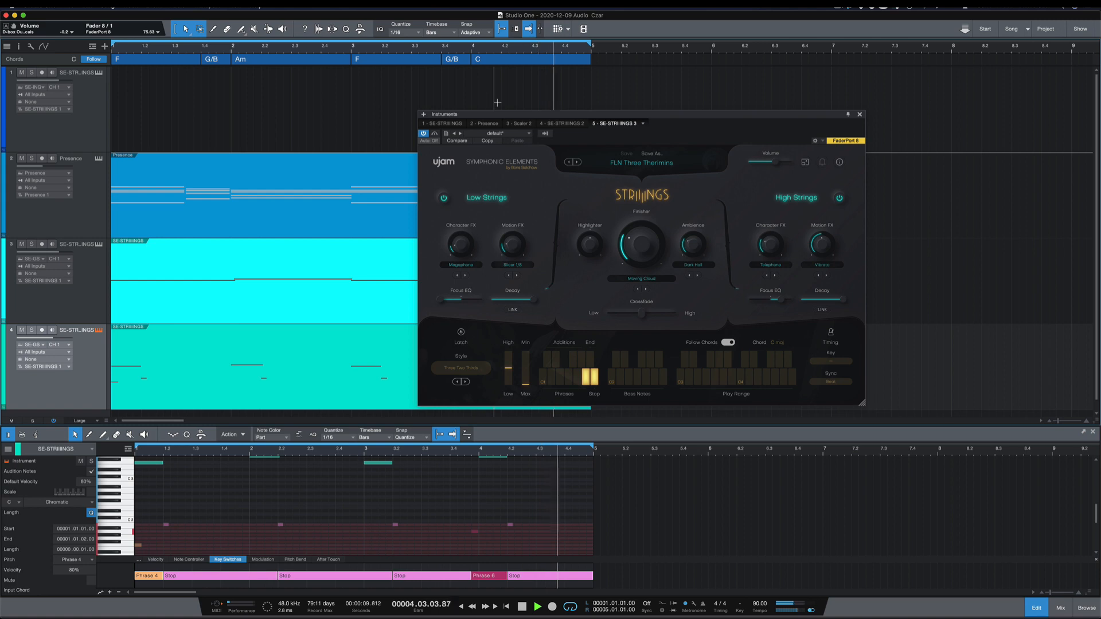
# Step: Set the opening key-switch note to Phrase 4 and play back from the song start
pyautogui.click(521, 607)
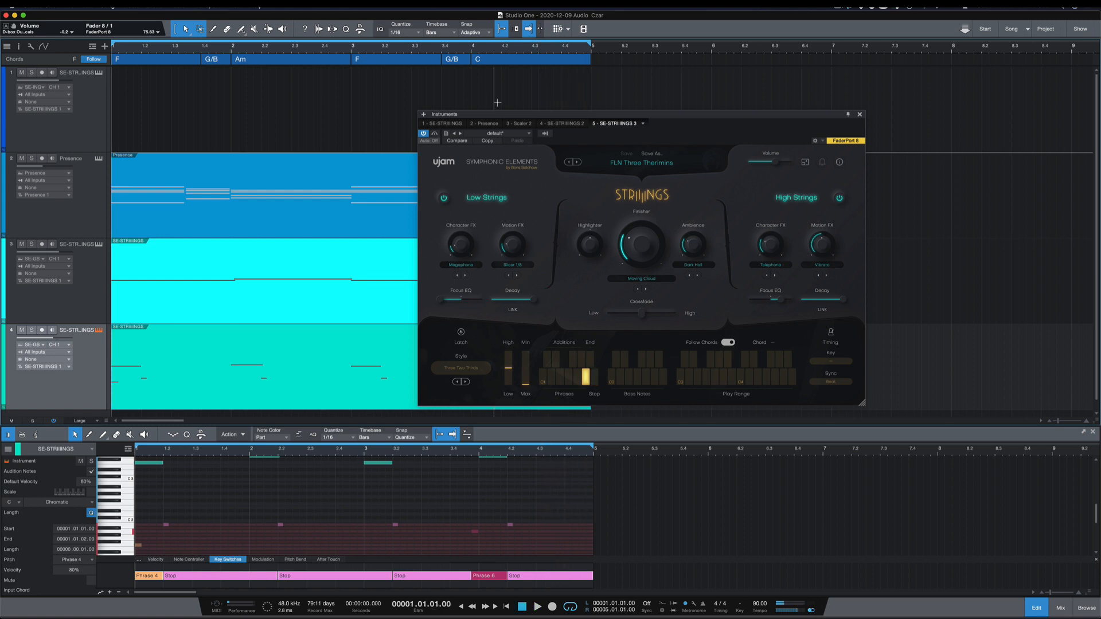